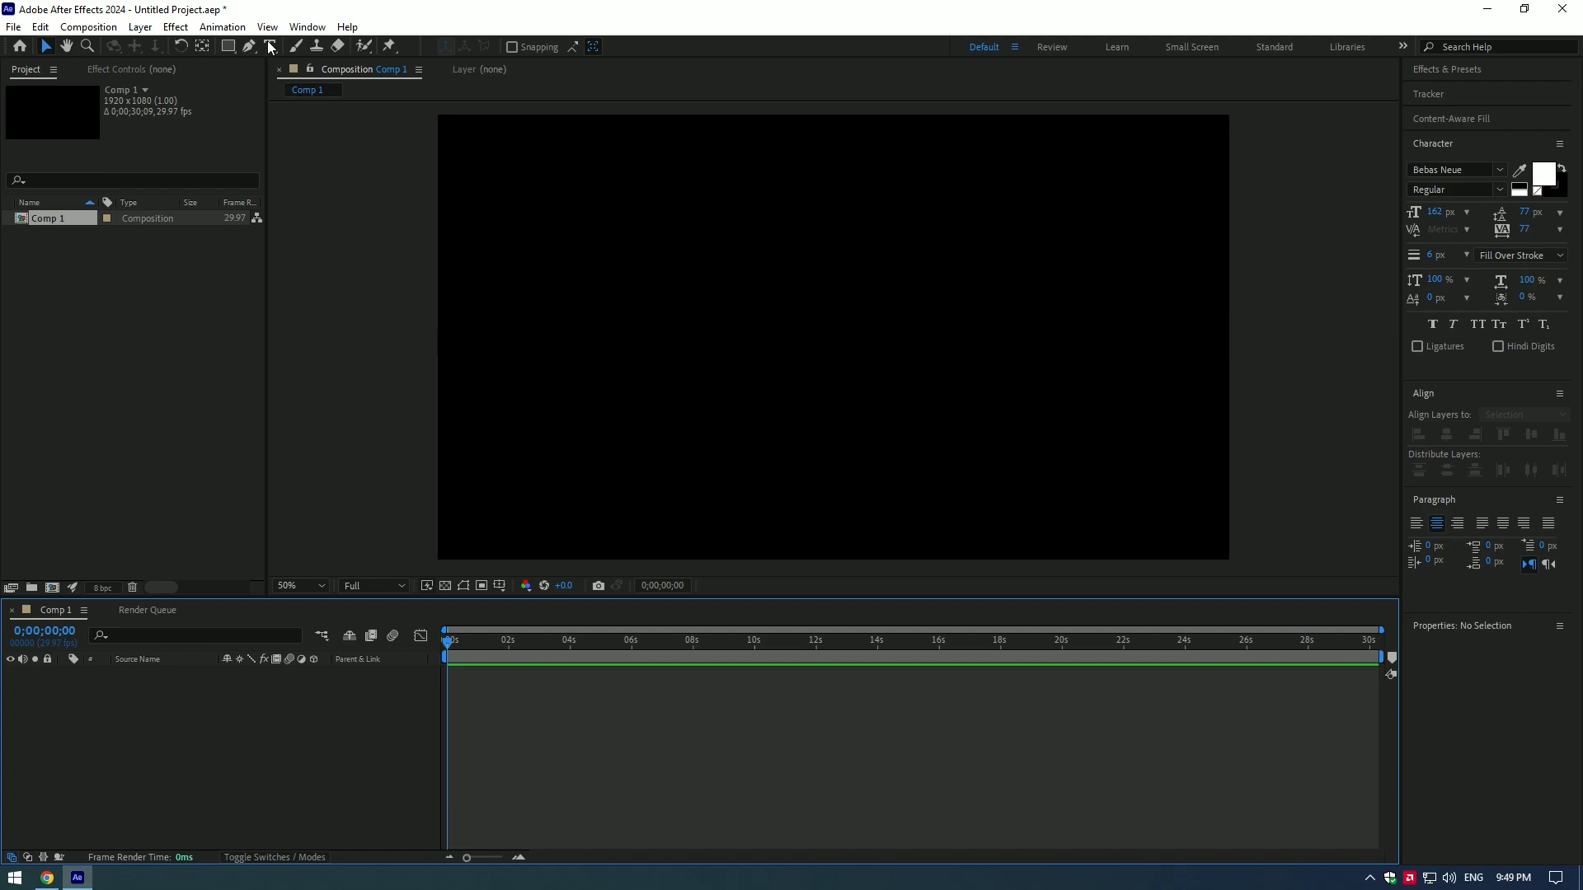
Step: Create the 'AM FILM' text layer and align it to the composition's horizontal center
text(AM FIL)
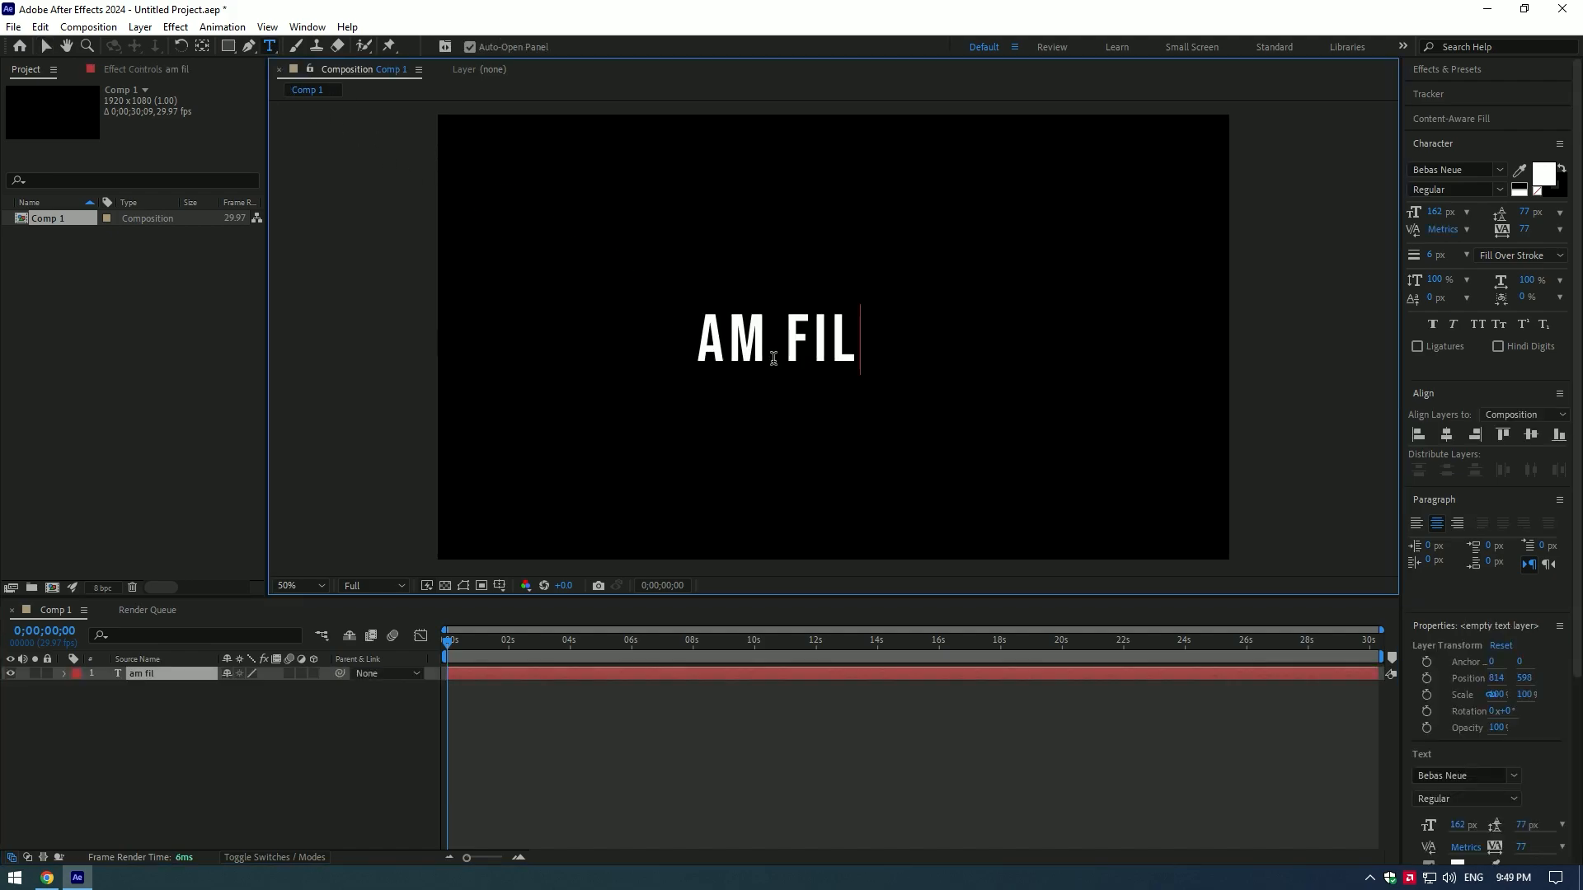
text(M)
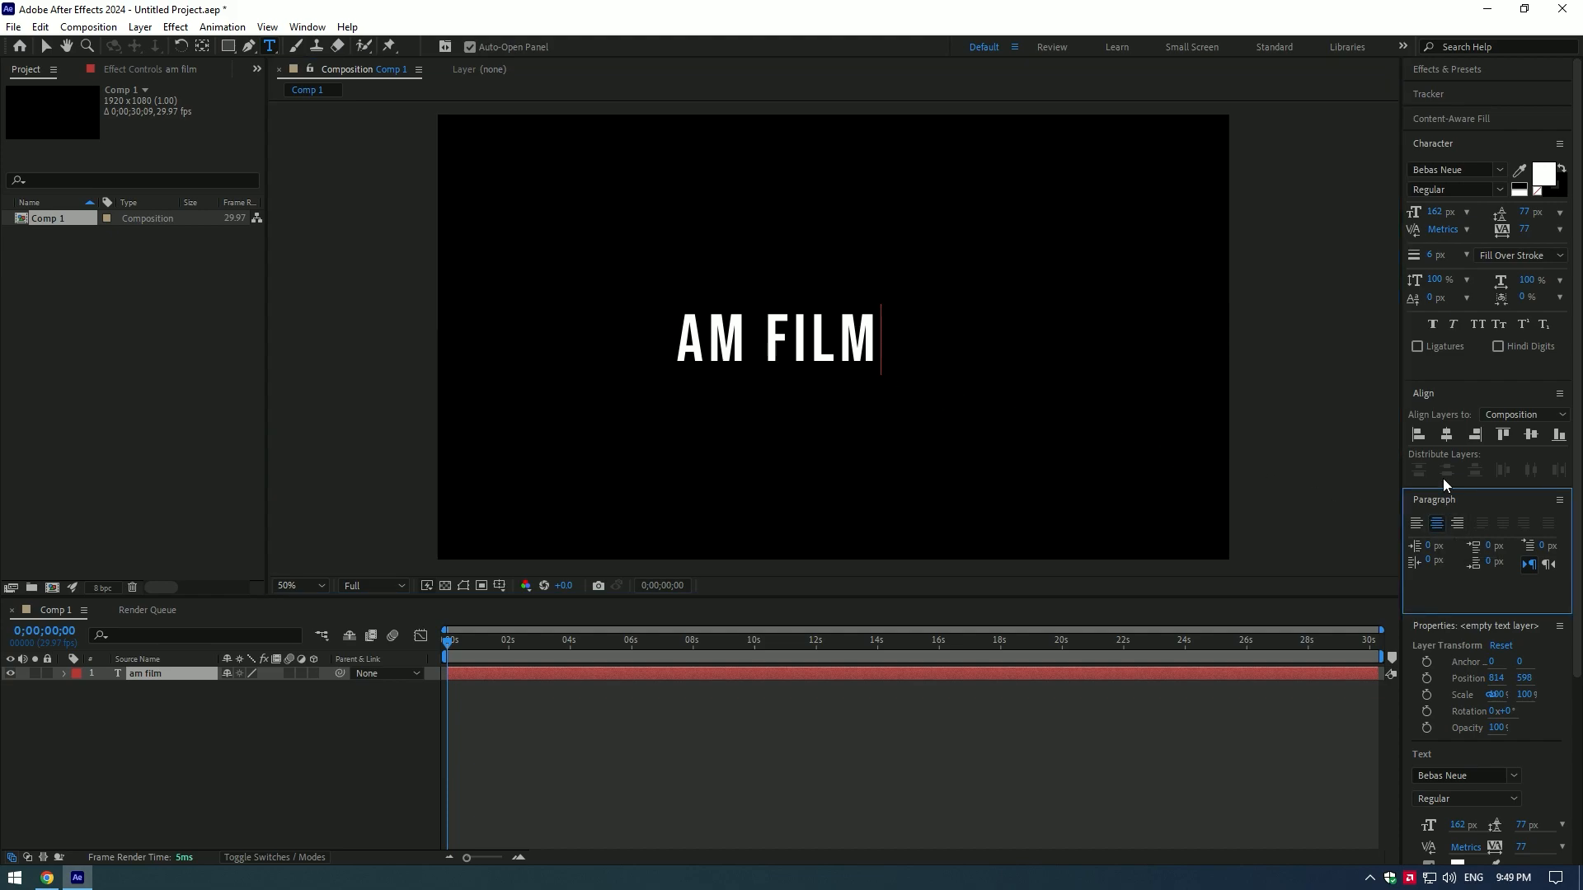
click(1530, 435)
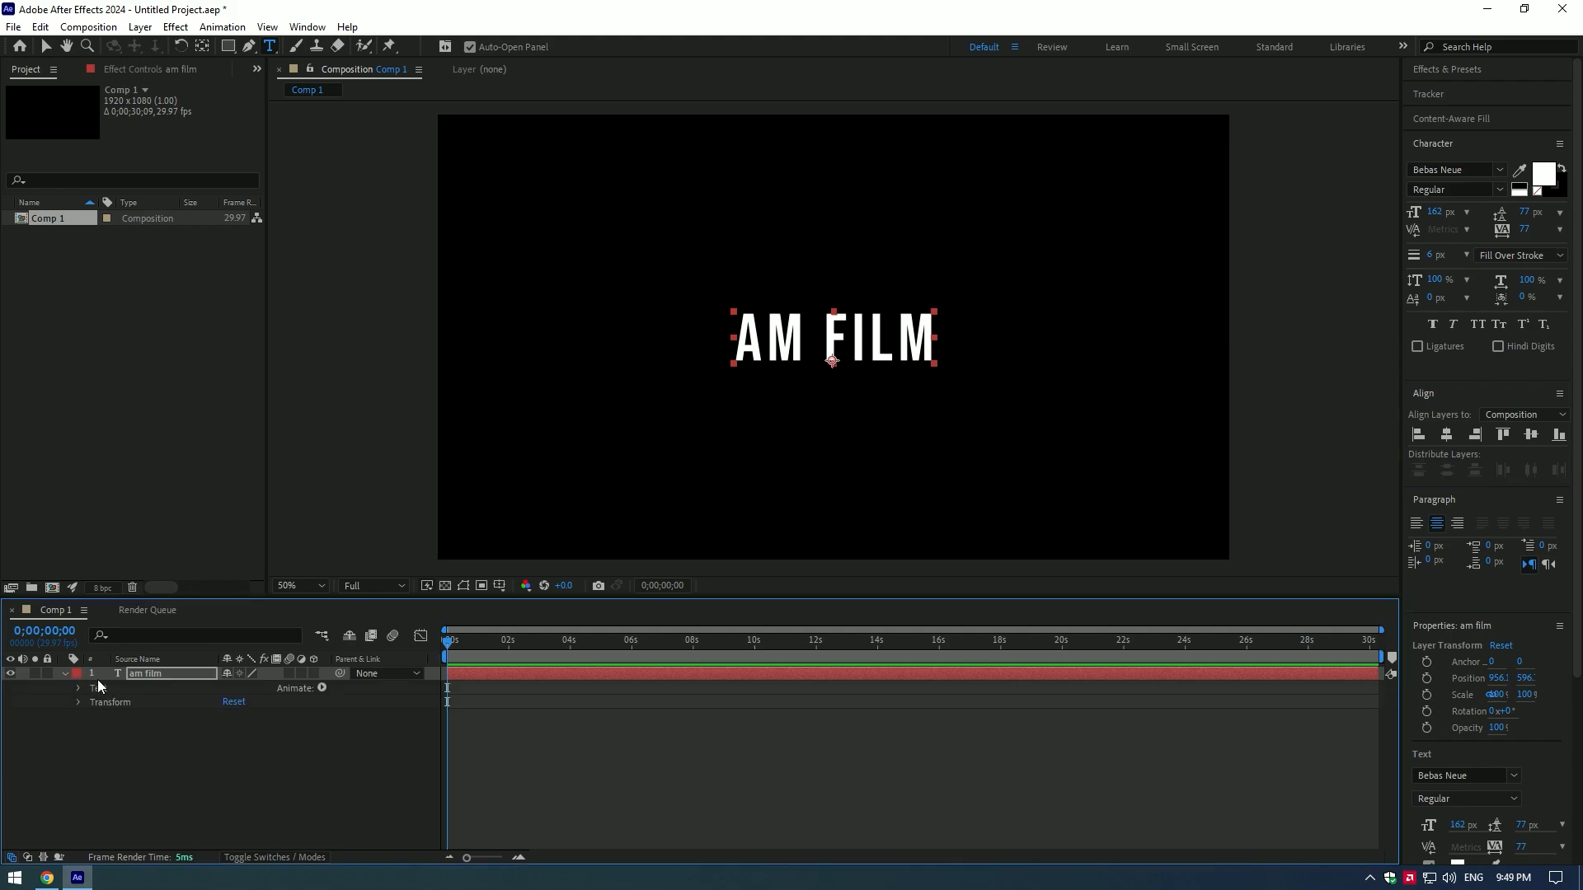
Step: Add a text animator with Tracking and Opacity properties to the AM FILM layer
click(321, 688)
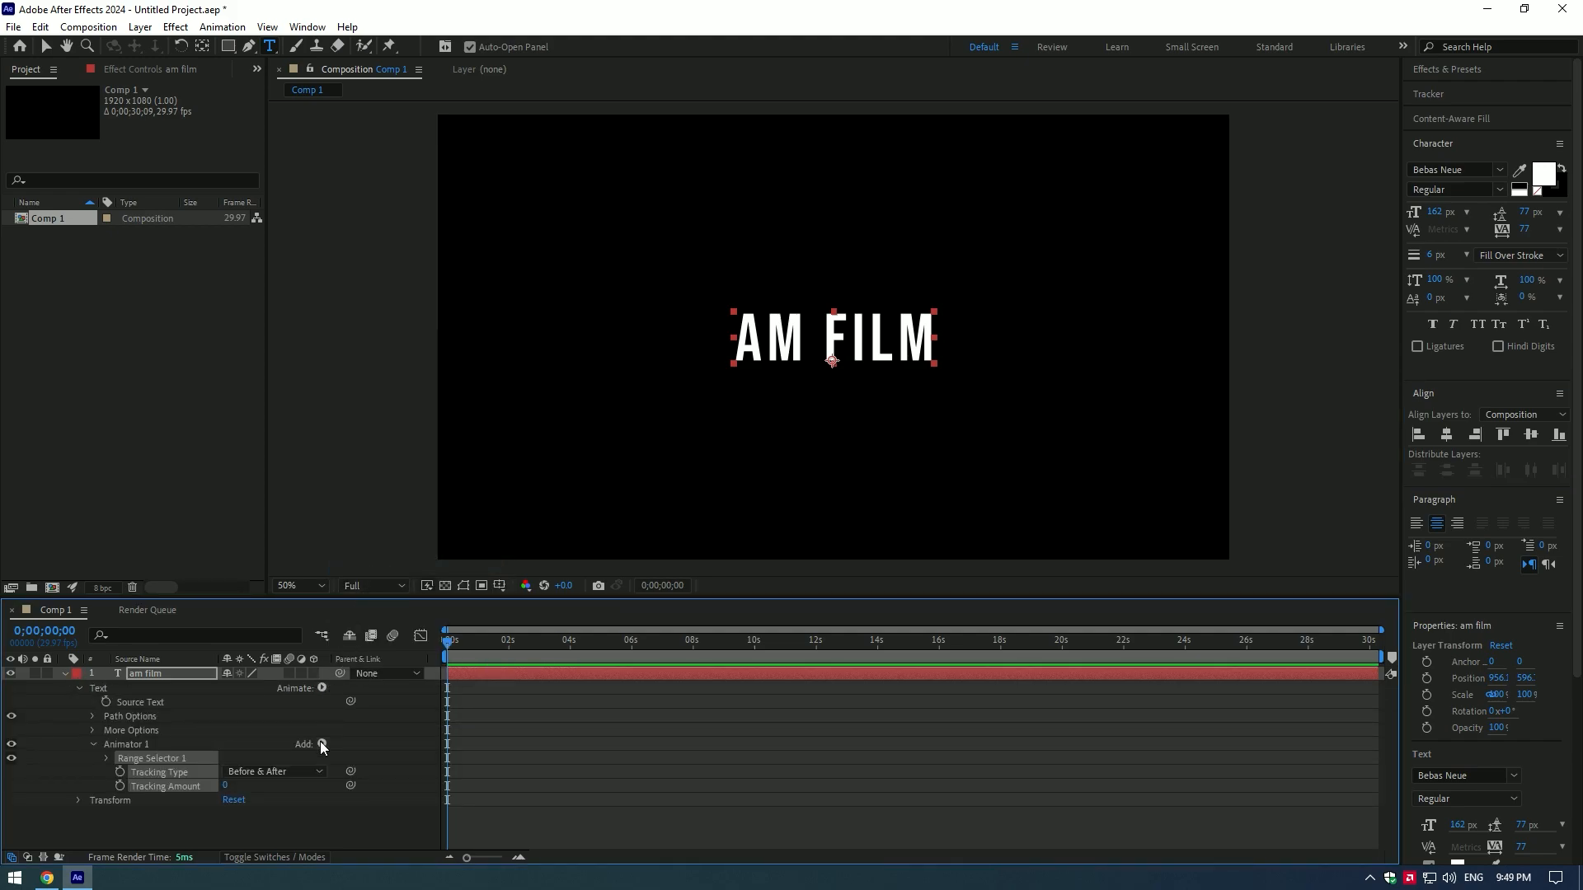
click(321, 744)
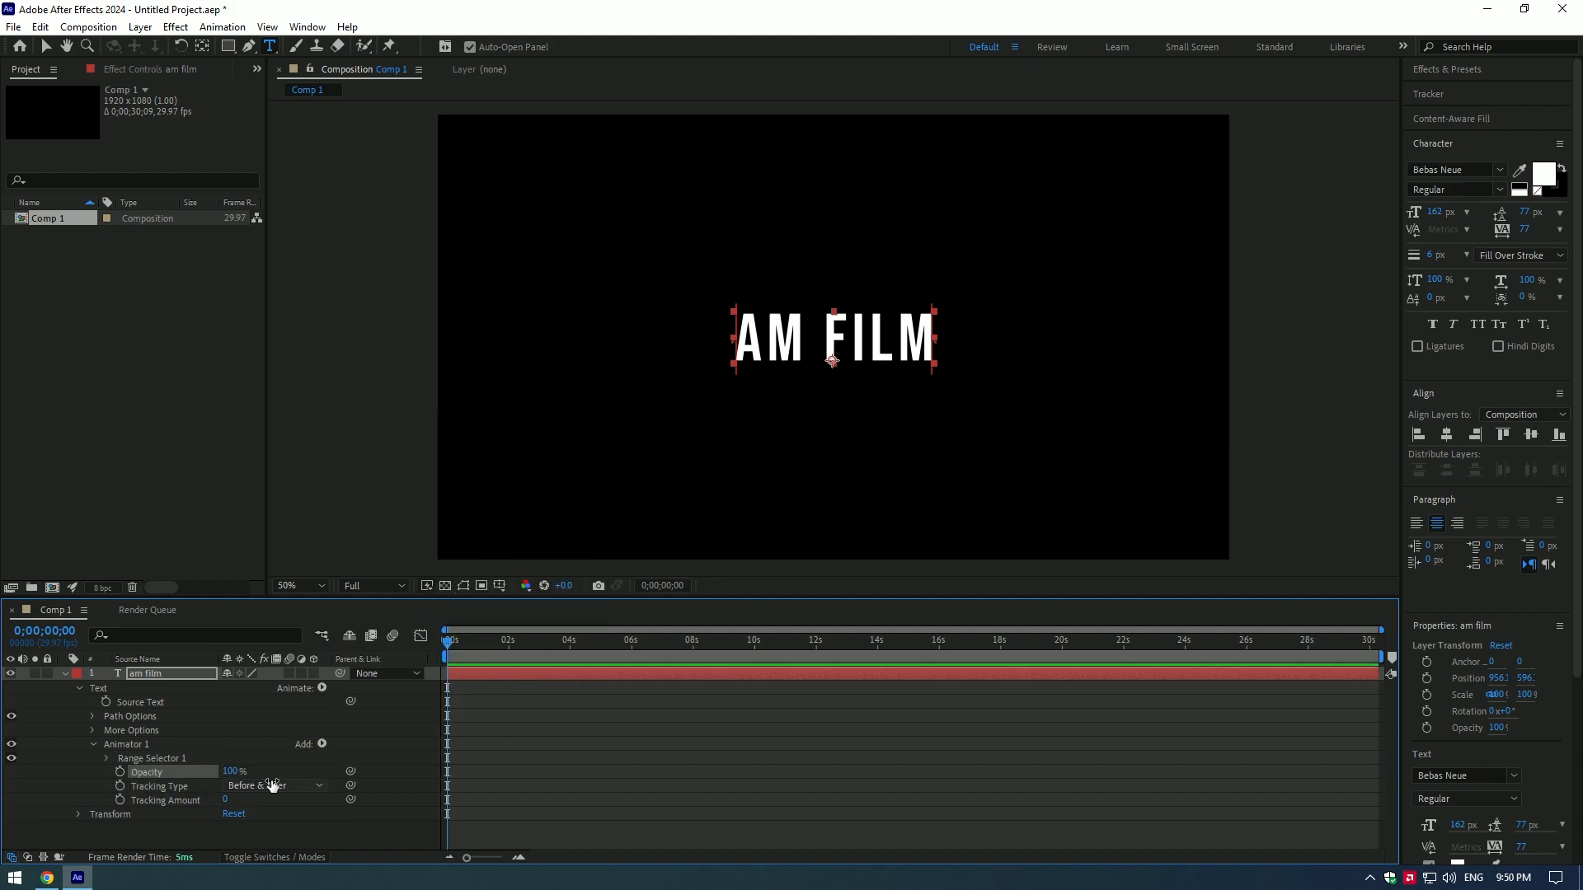
click(229, 800)
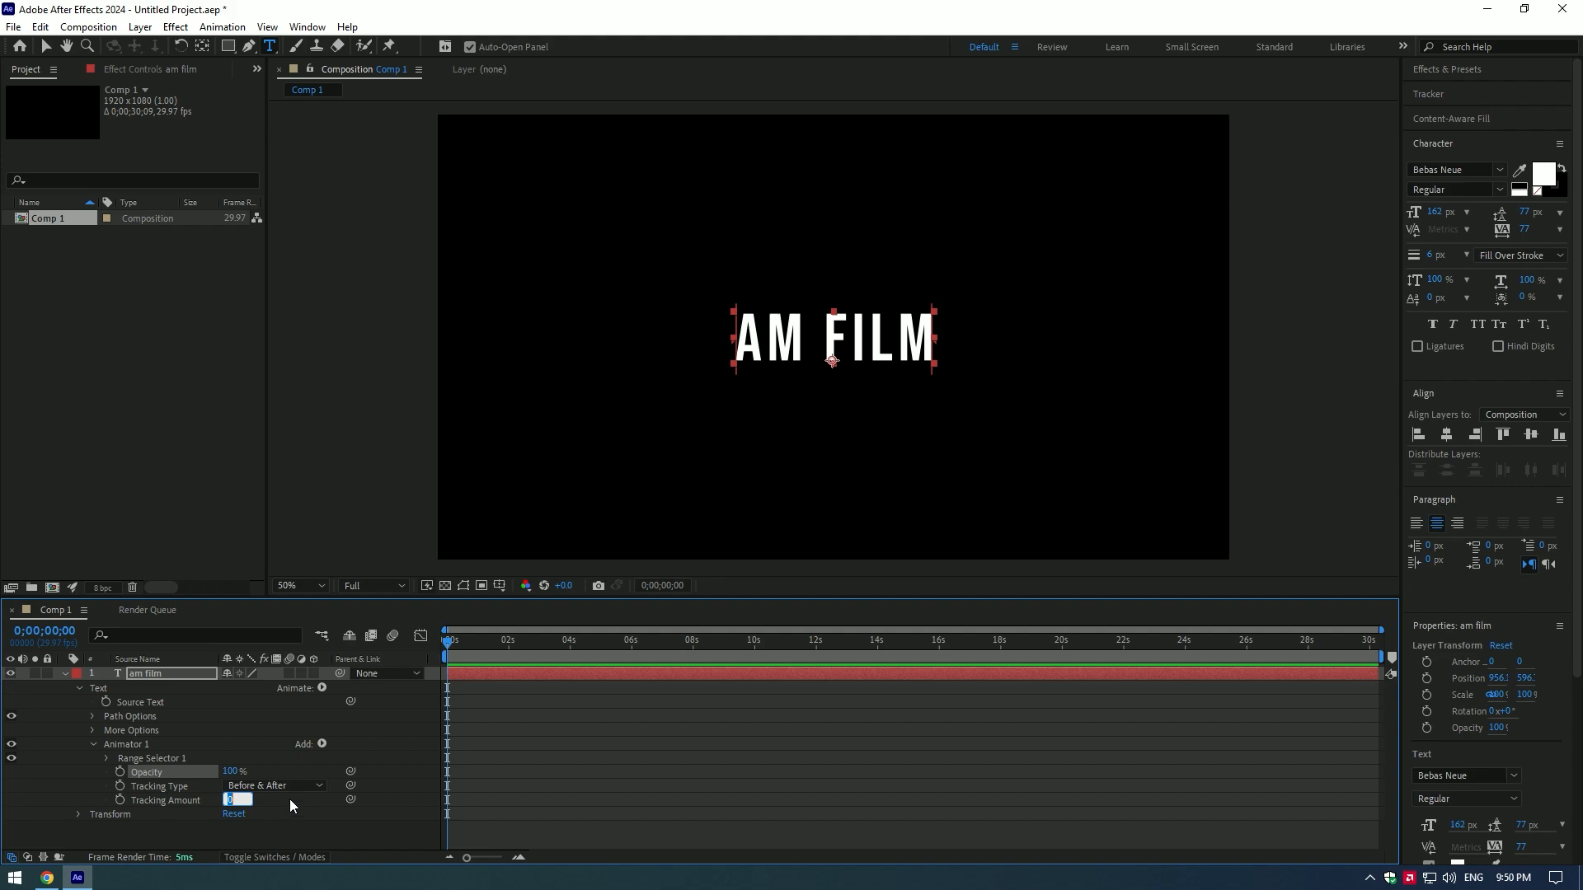
Step: Set the animator Tracking Amount to -100 and begin editing its Opacity toward 0%
text(-100)
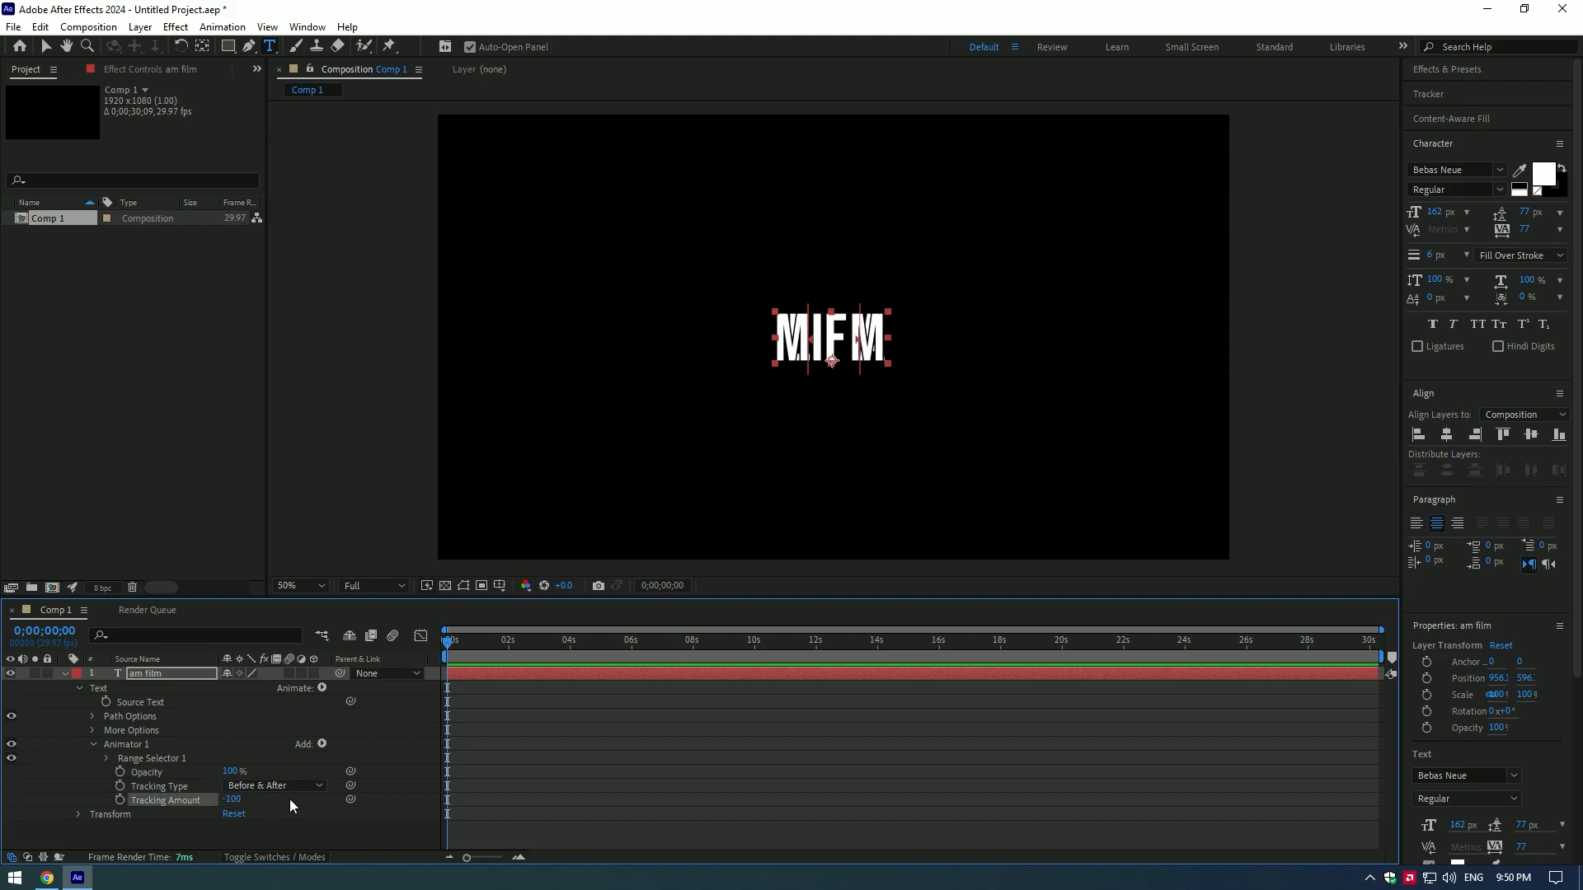
double_click(234, 772)
text(0)
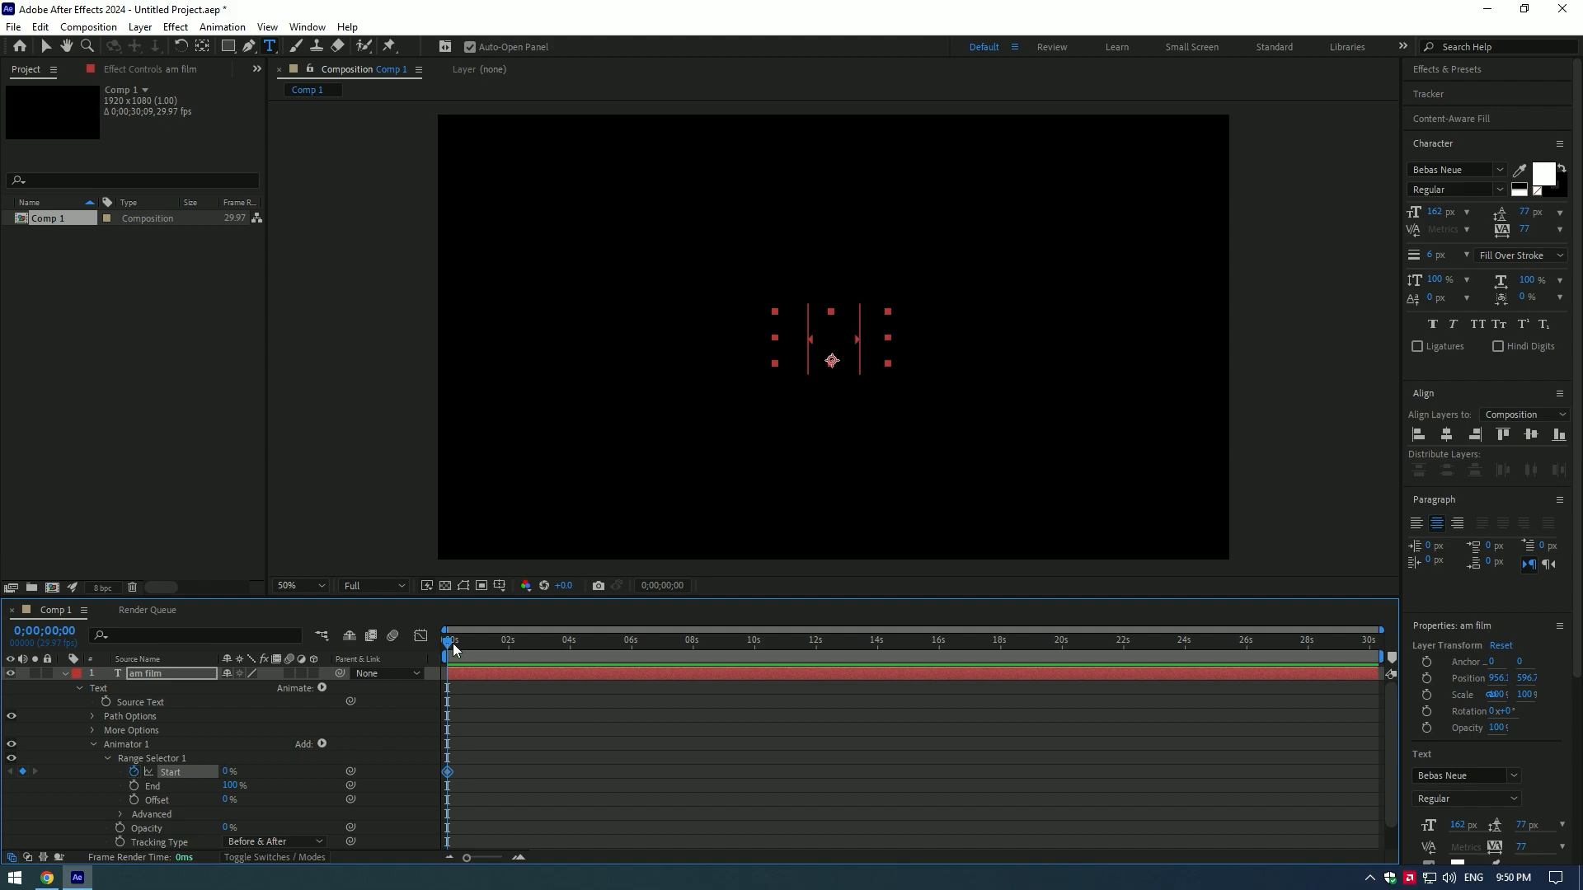
Step: Place a second Range Selector Start keyframe near 2 s and preview the reveal
click(625, 639)
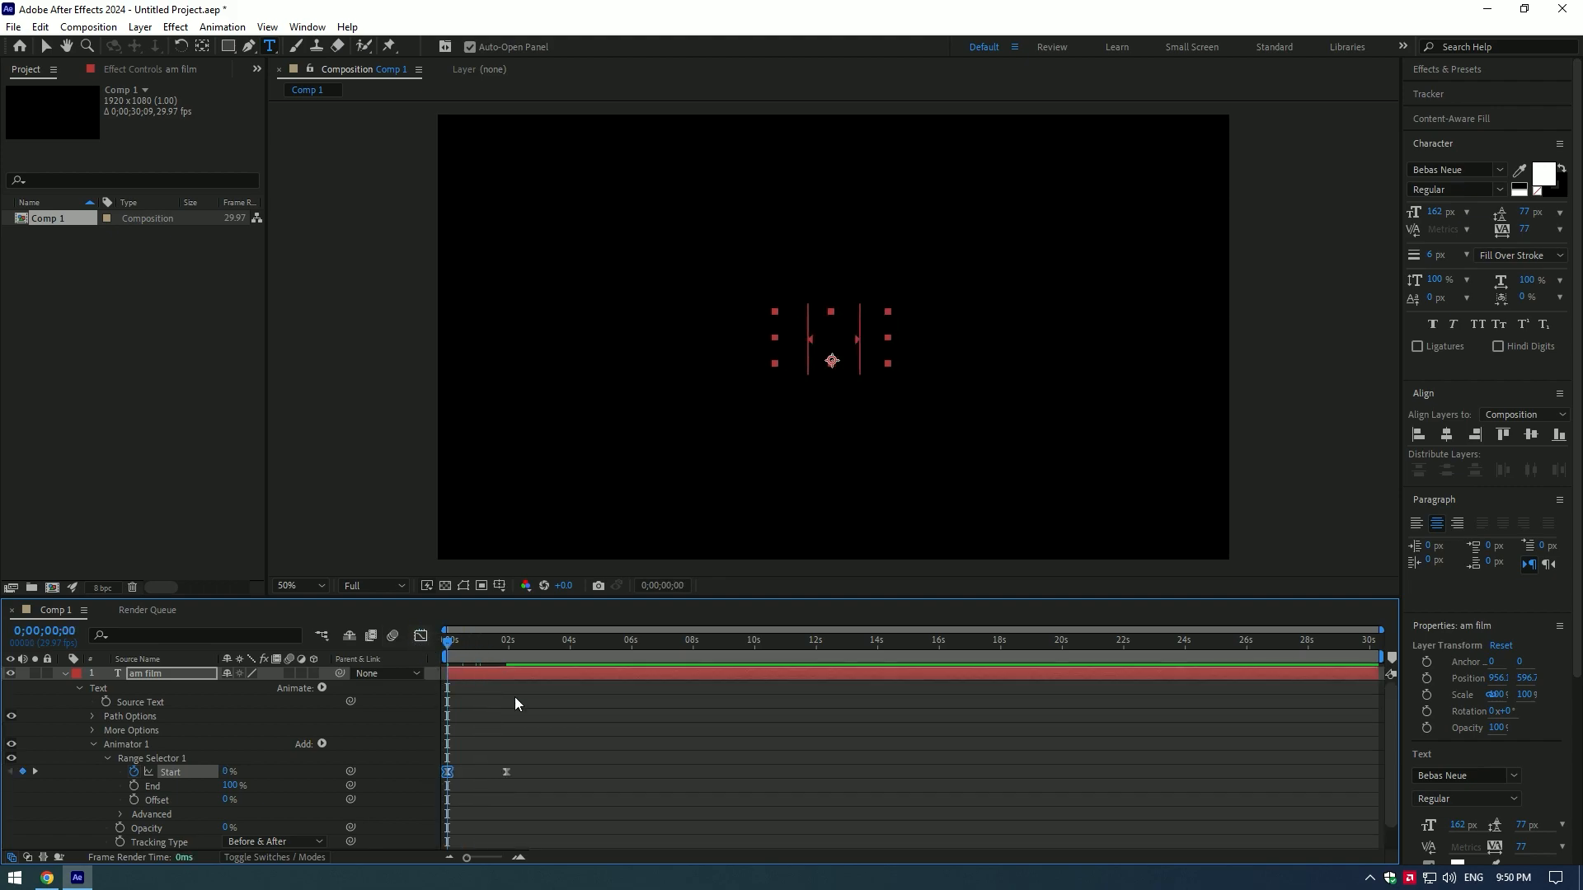
click(495, 640)
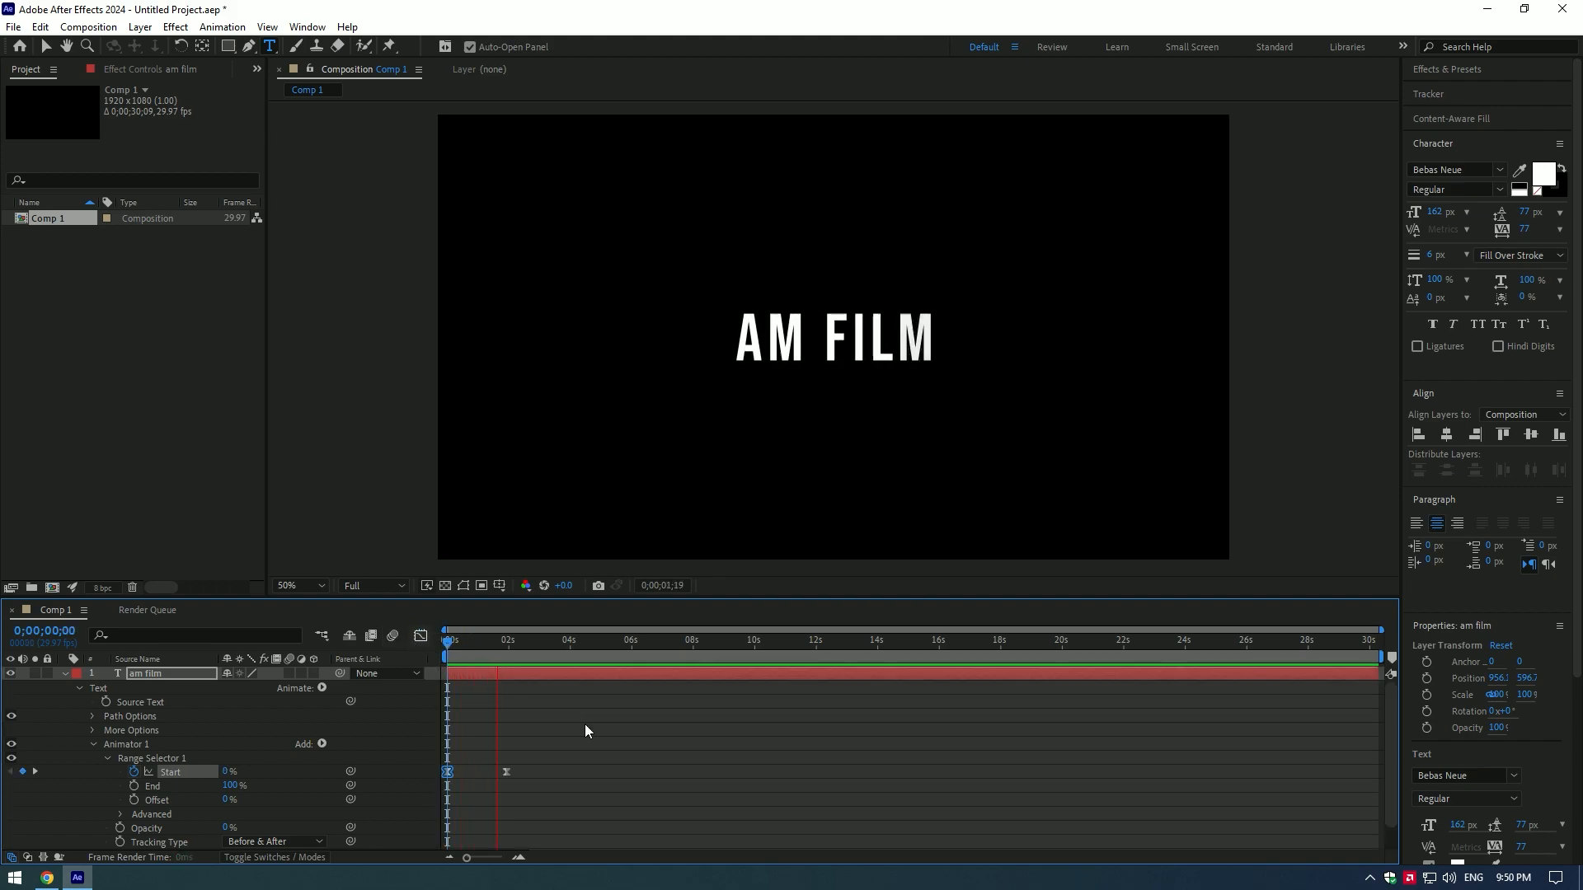
key(ctrl+v)
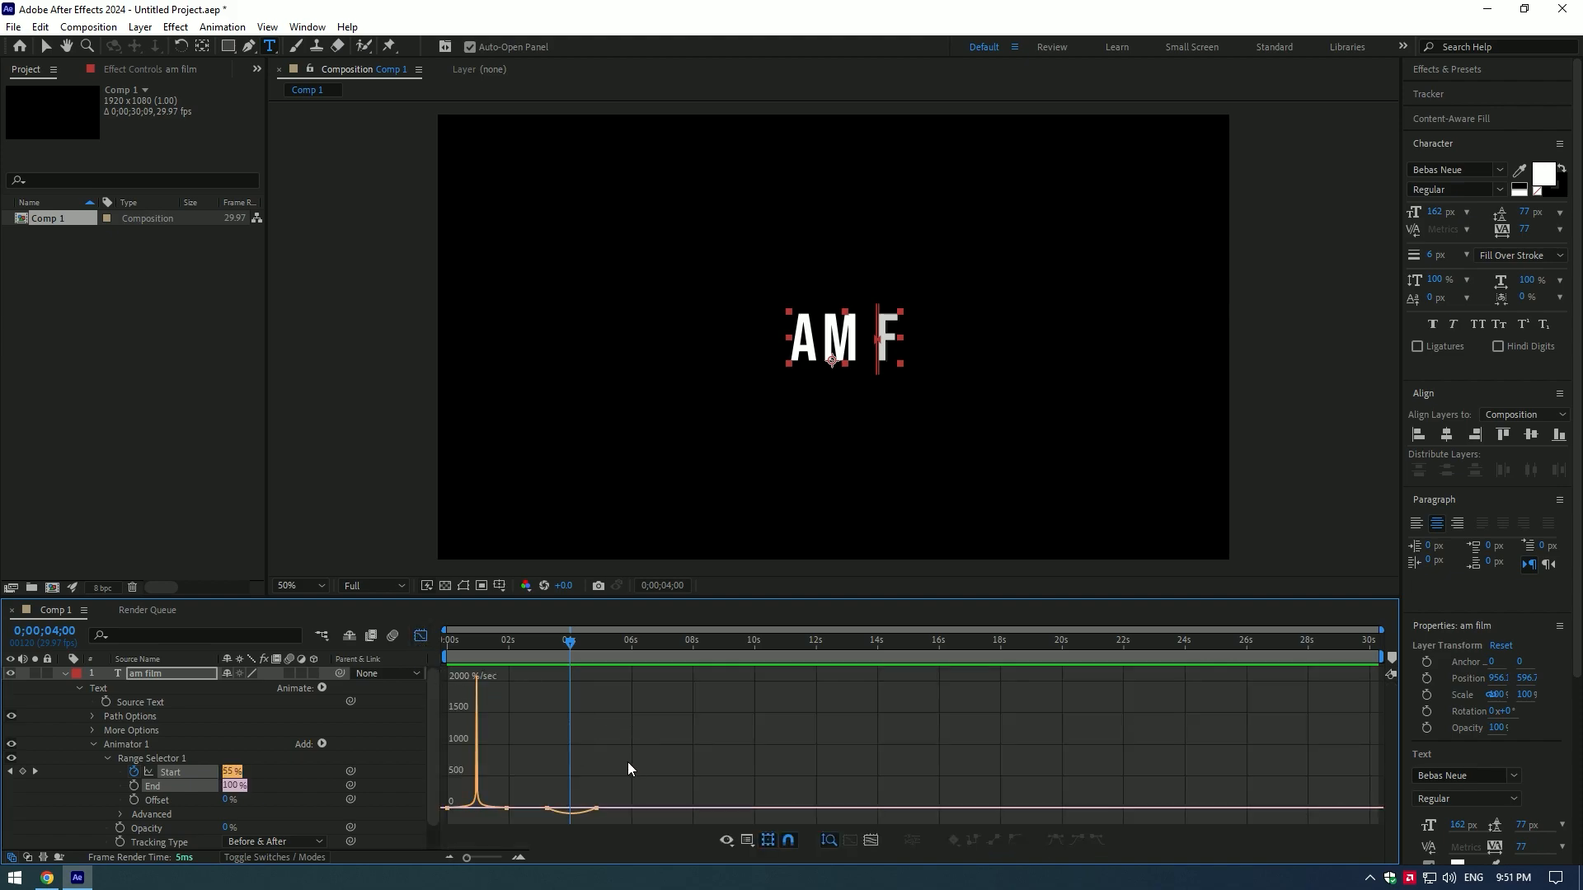
Step: Zoom the timeline in on the two Start keyframes in the speed graph
click(521, 859)
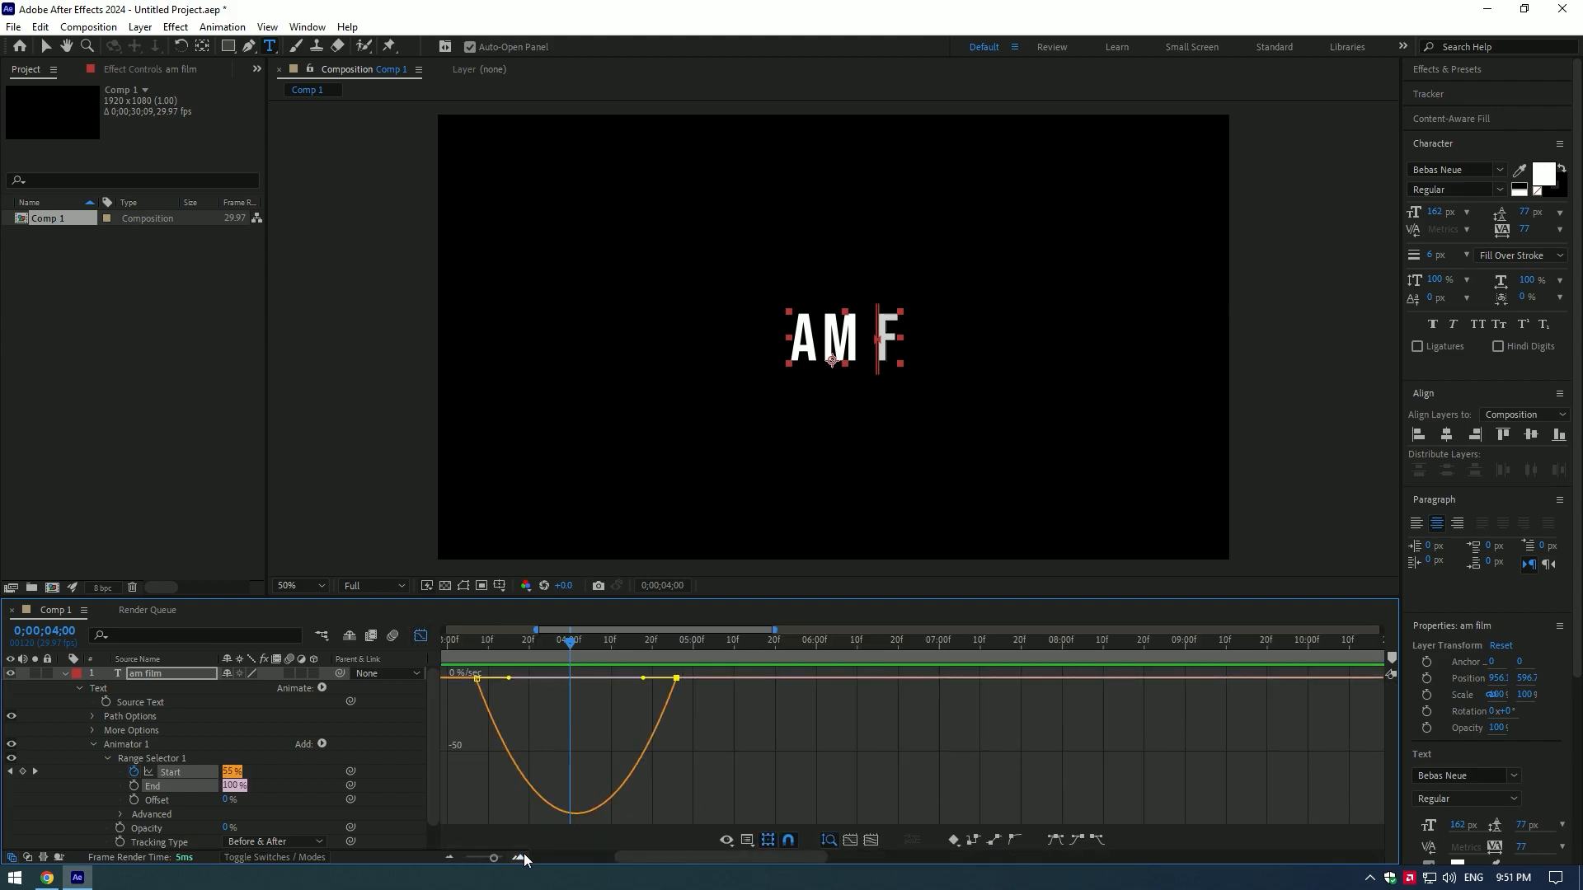